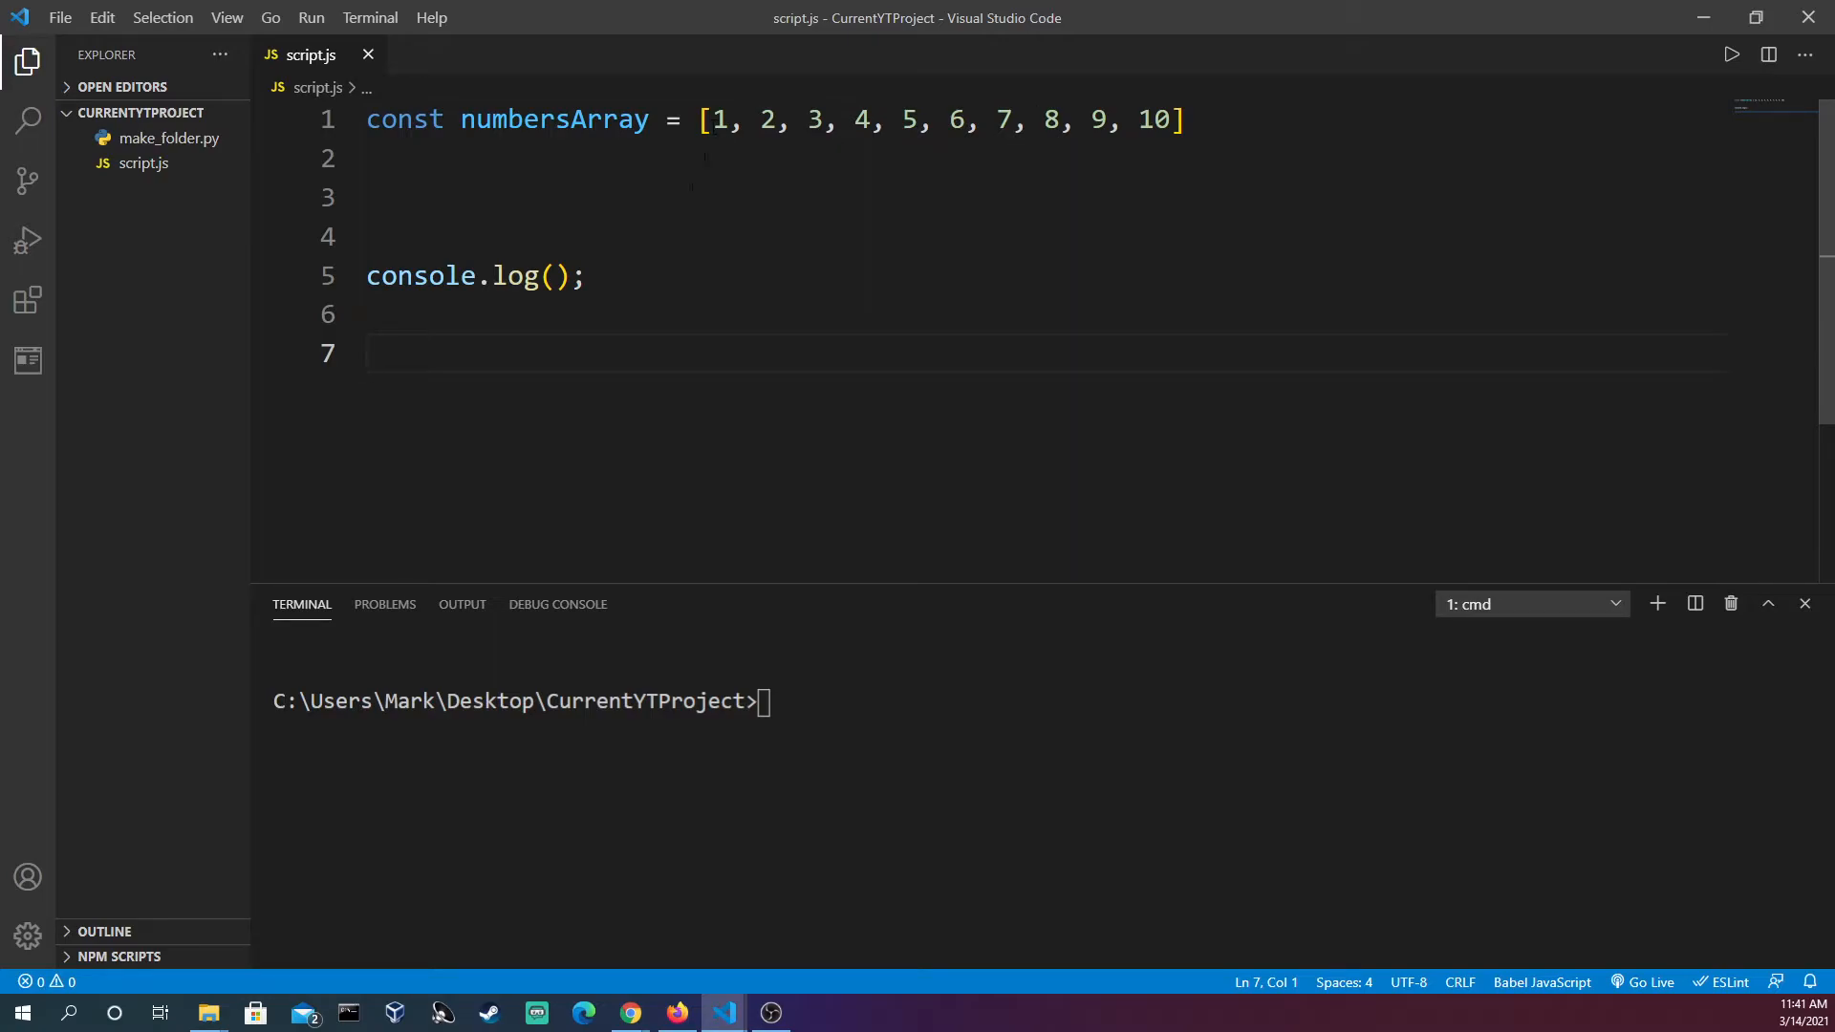
Step: Write const result as numbersArray.reduceRight logging accumulator and currentValue and returning their sum
click(684, 195)
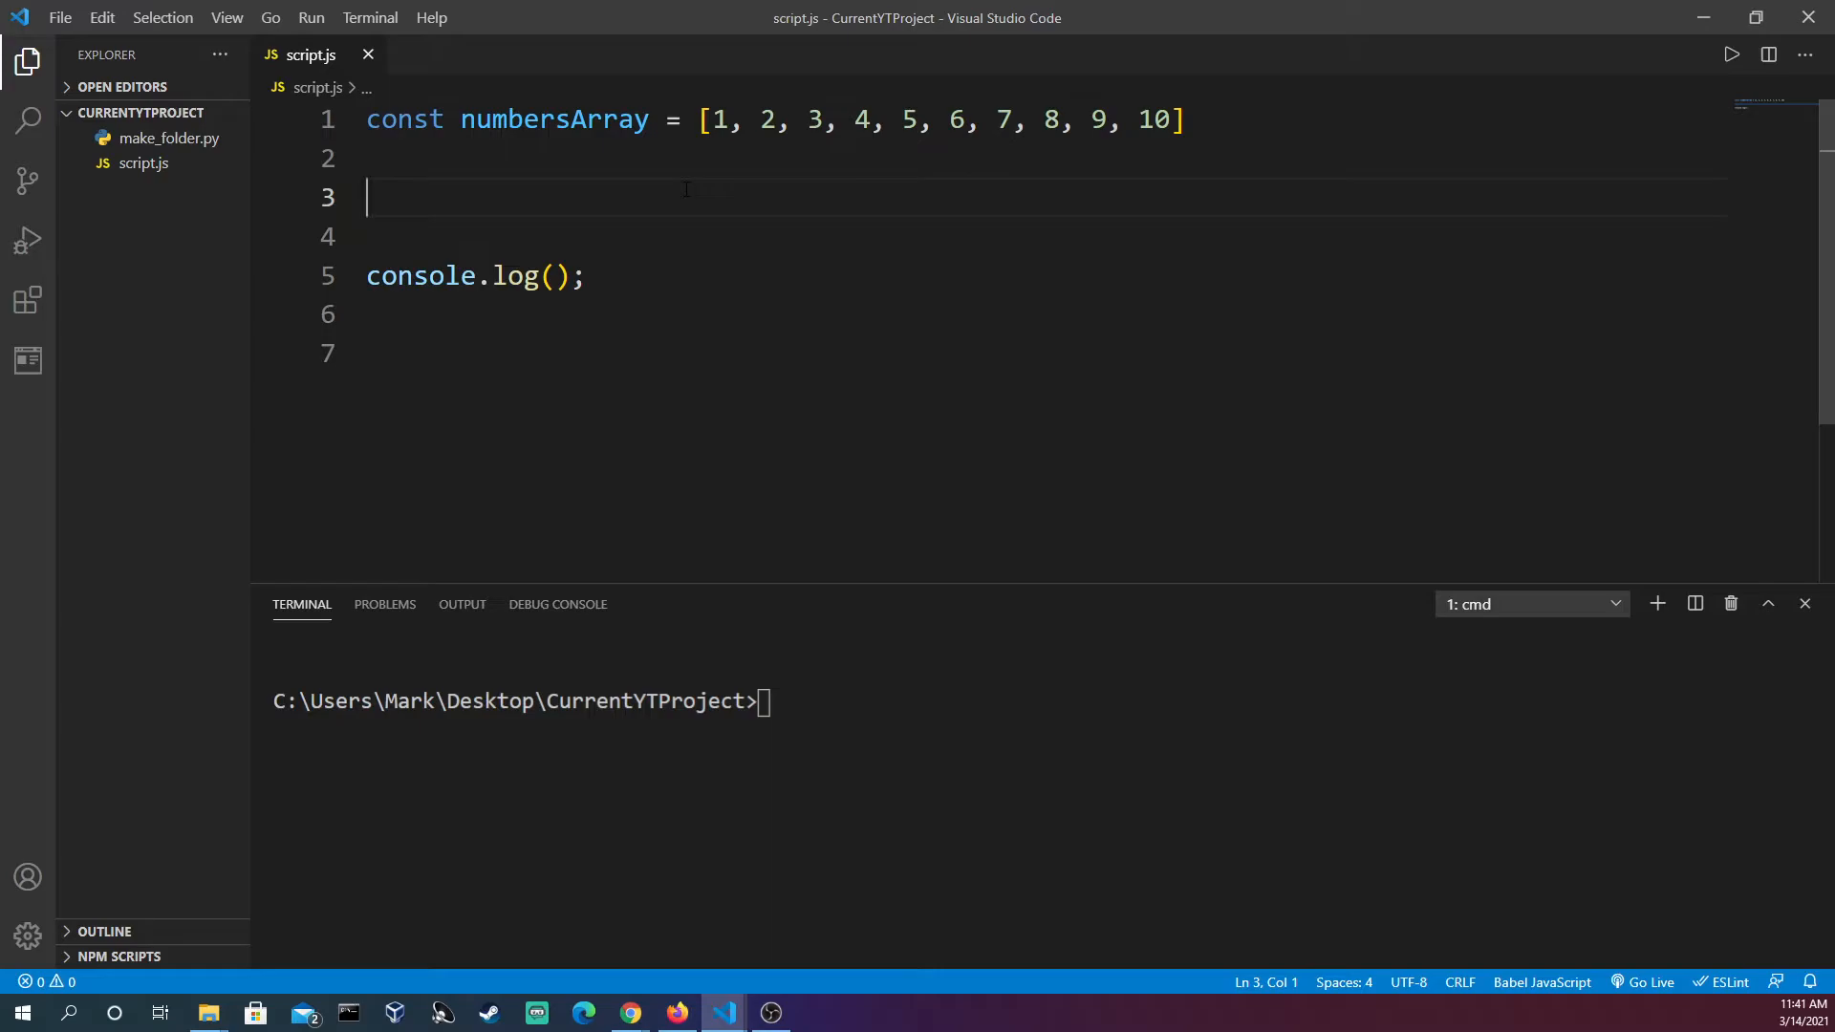
text(const result)
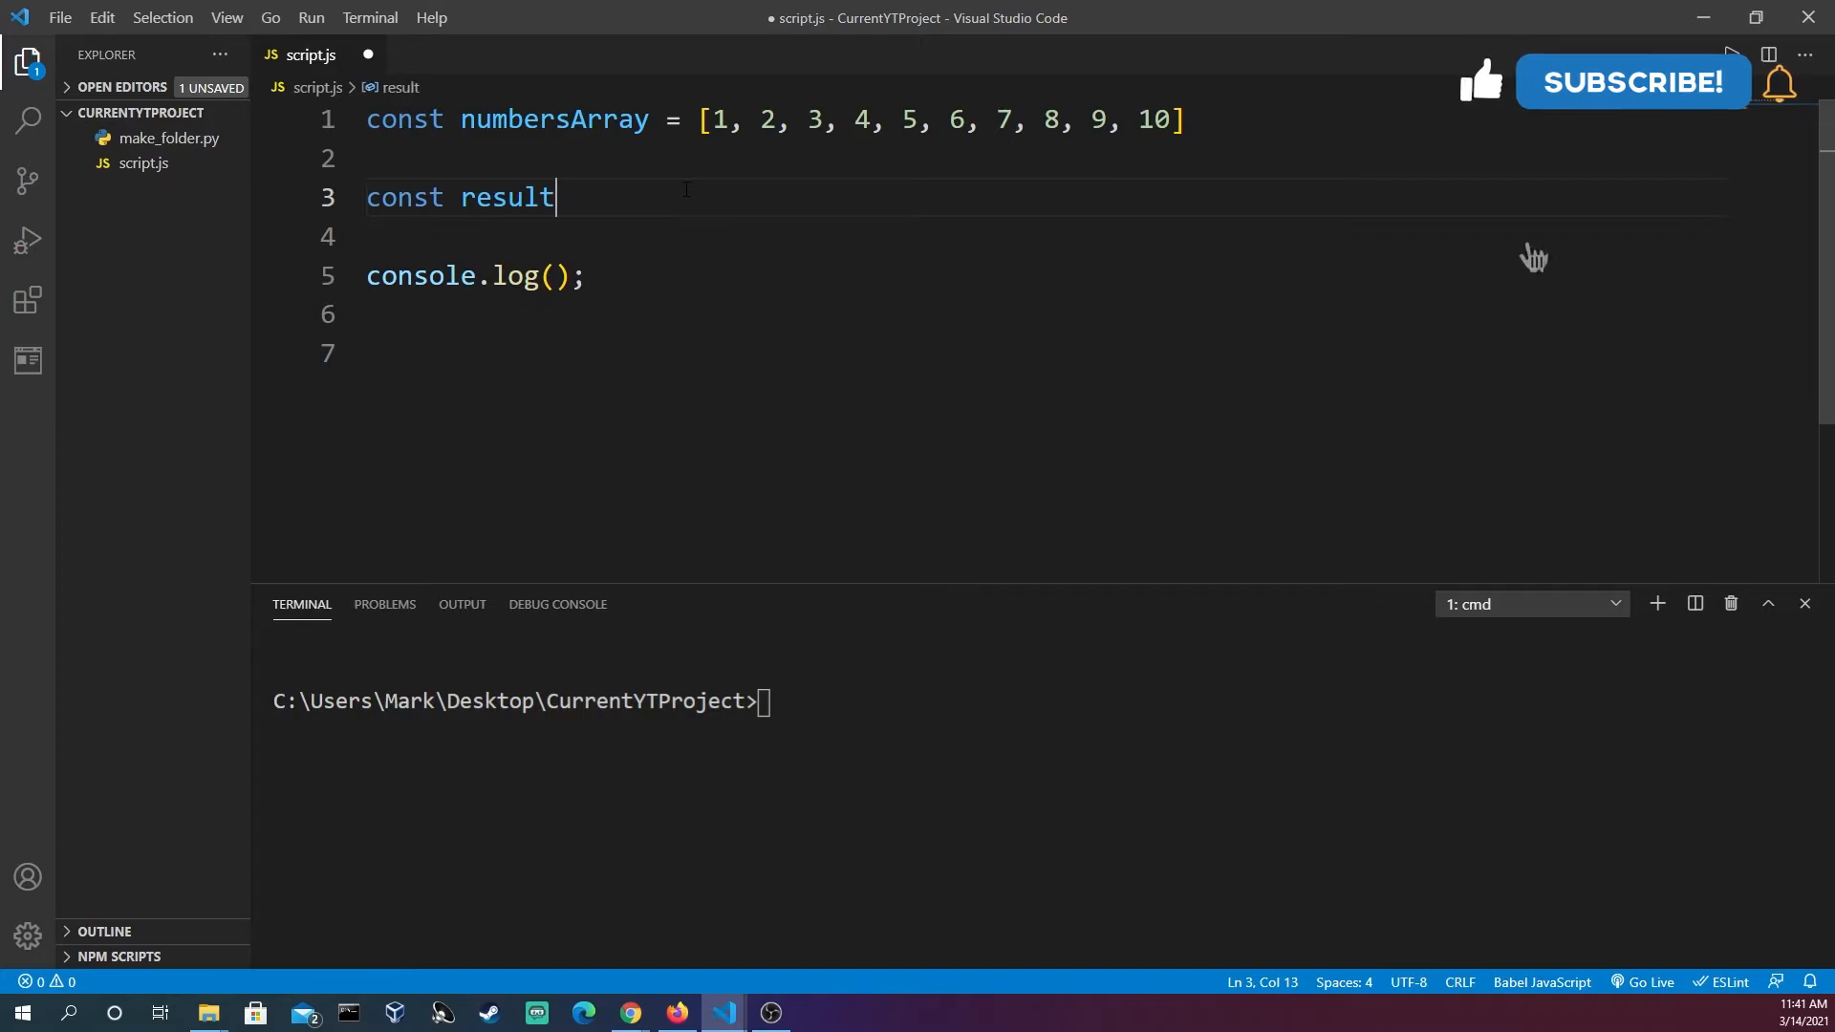
text(= numbersArray.reduceRu)
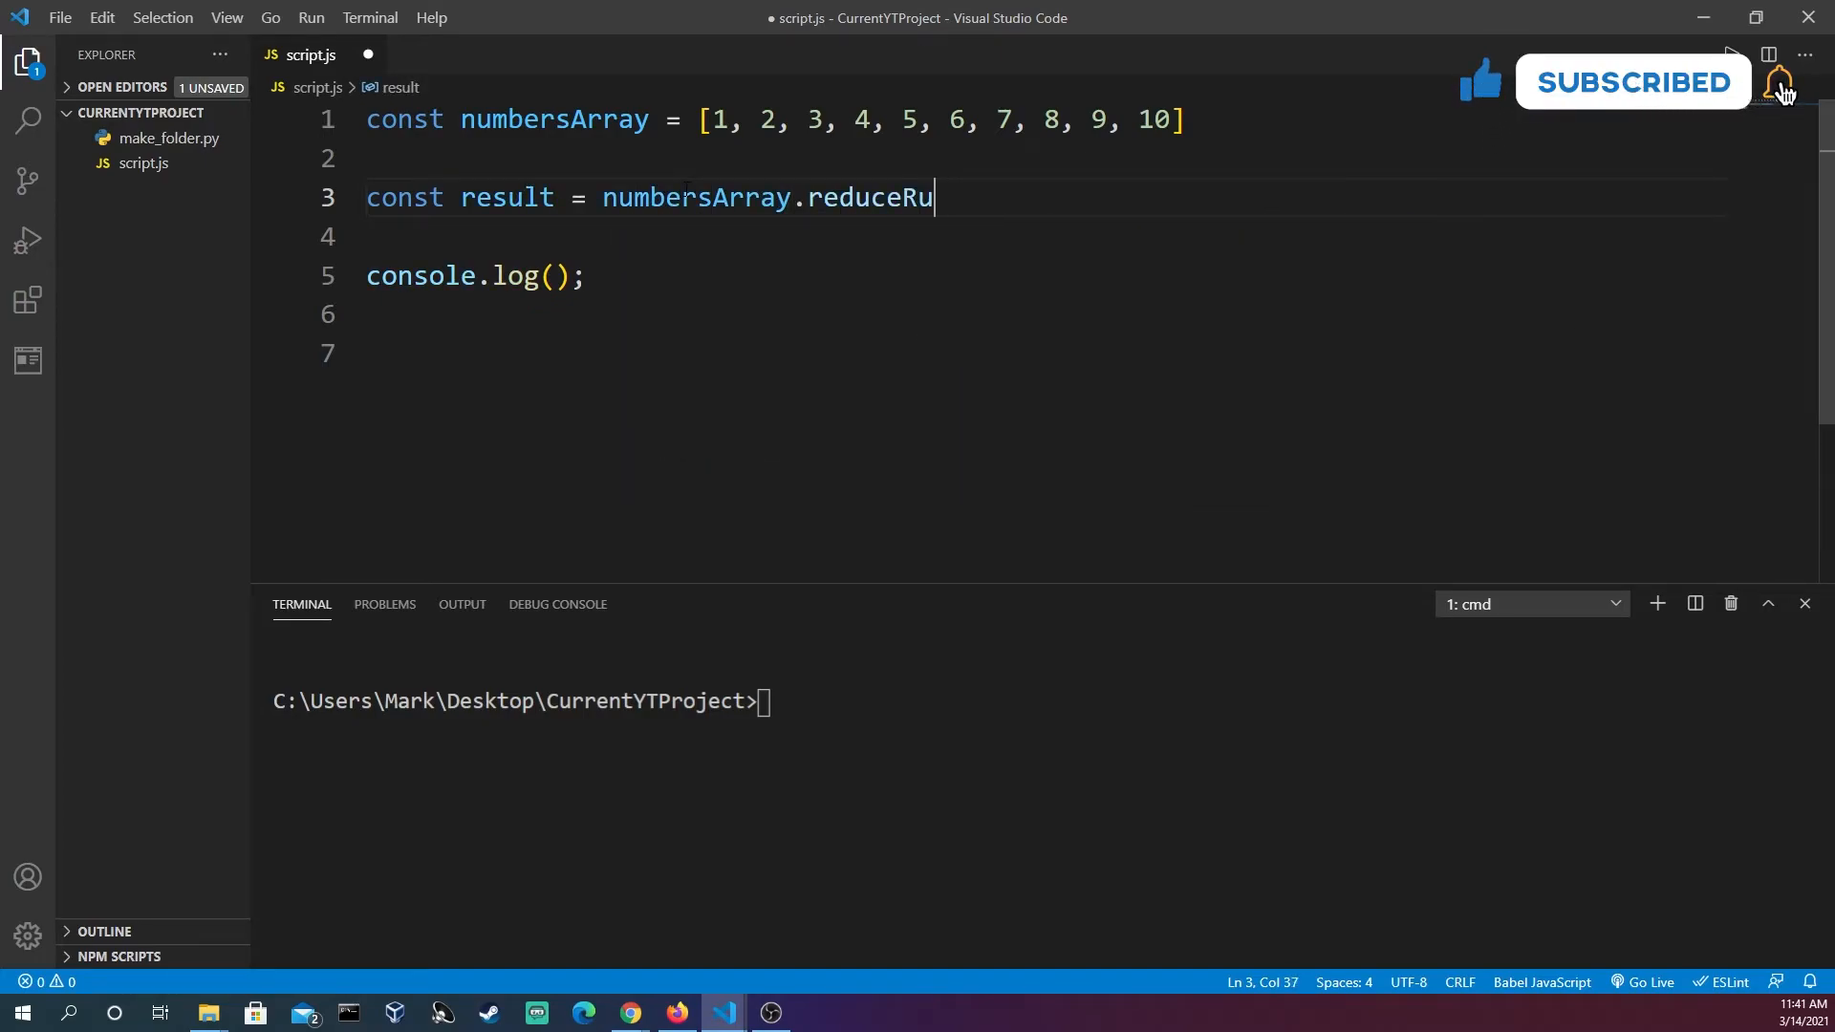
text(ight(<)
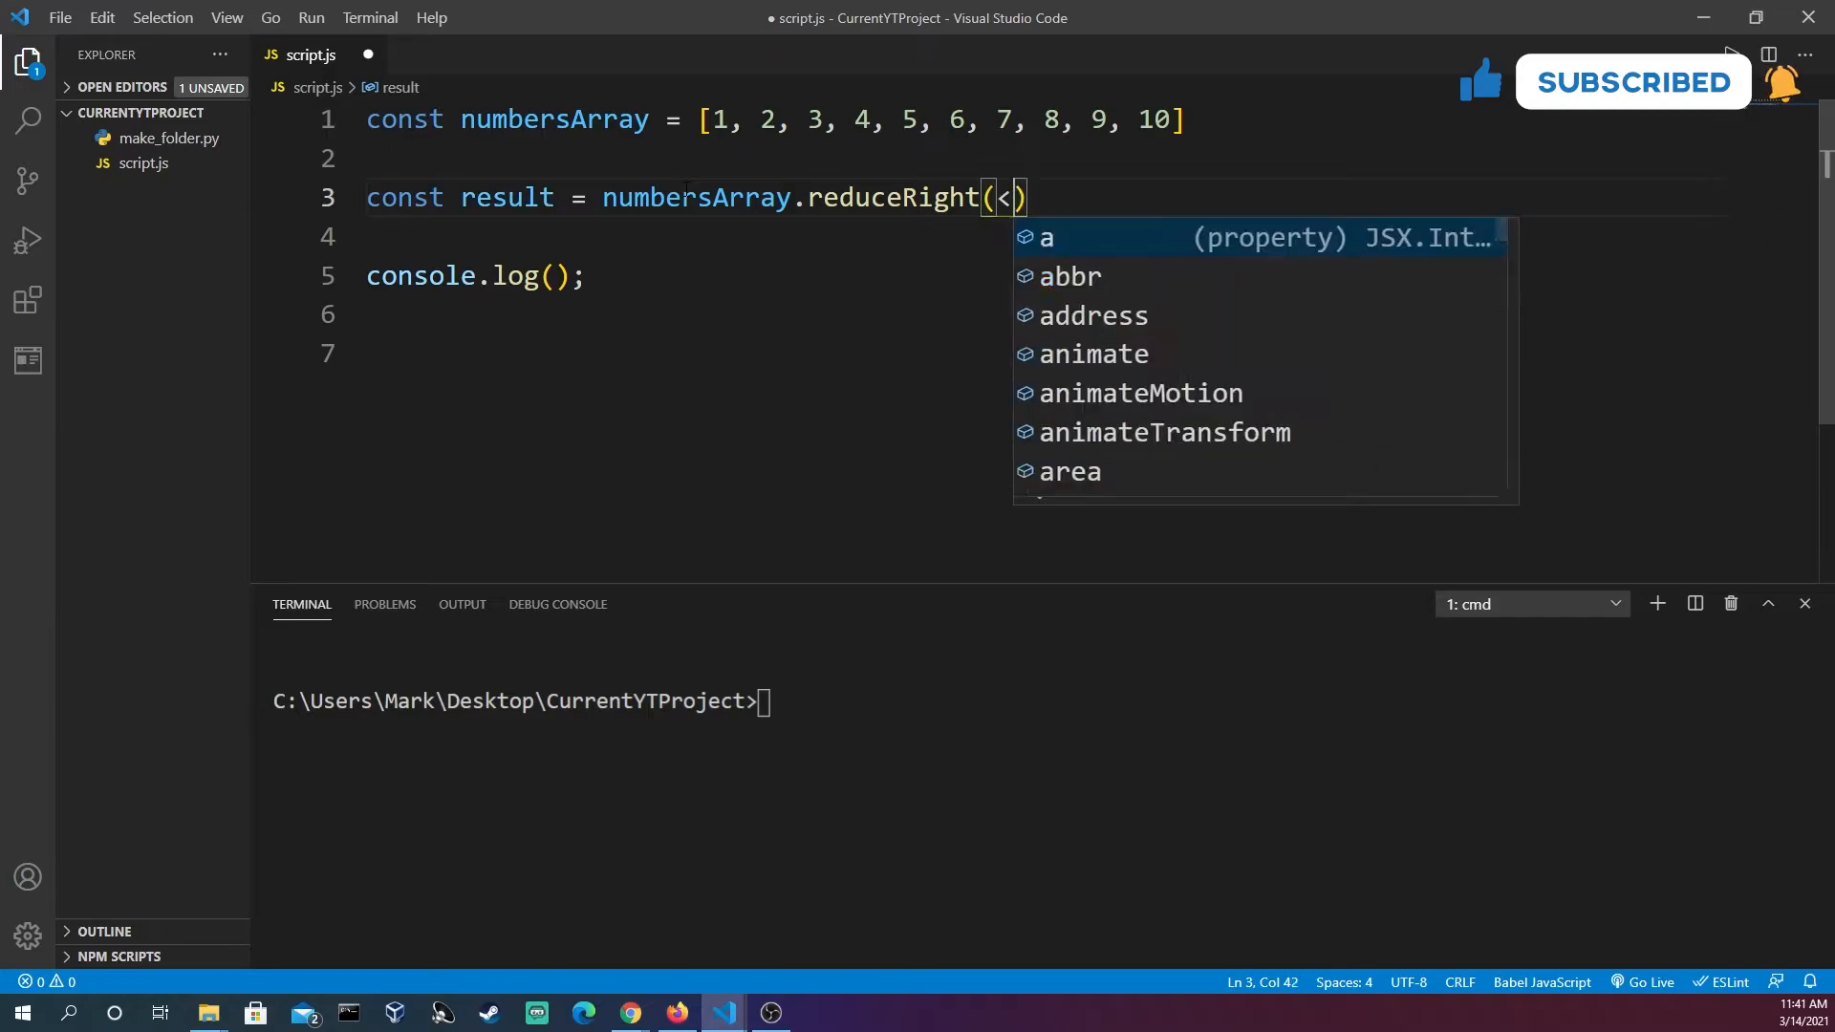
text((accumulator, cu)
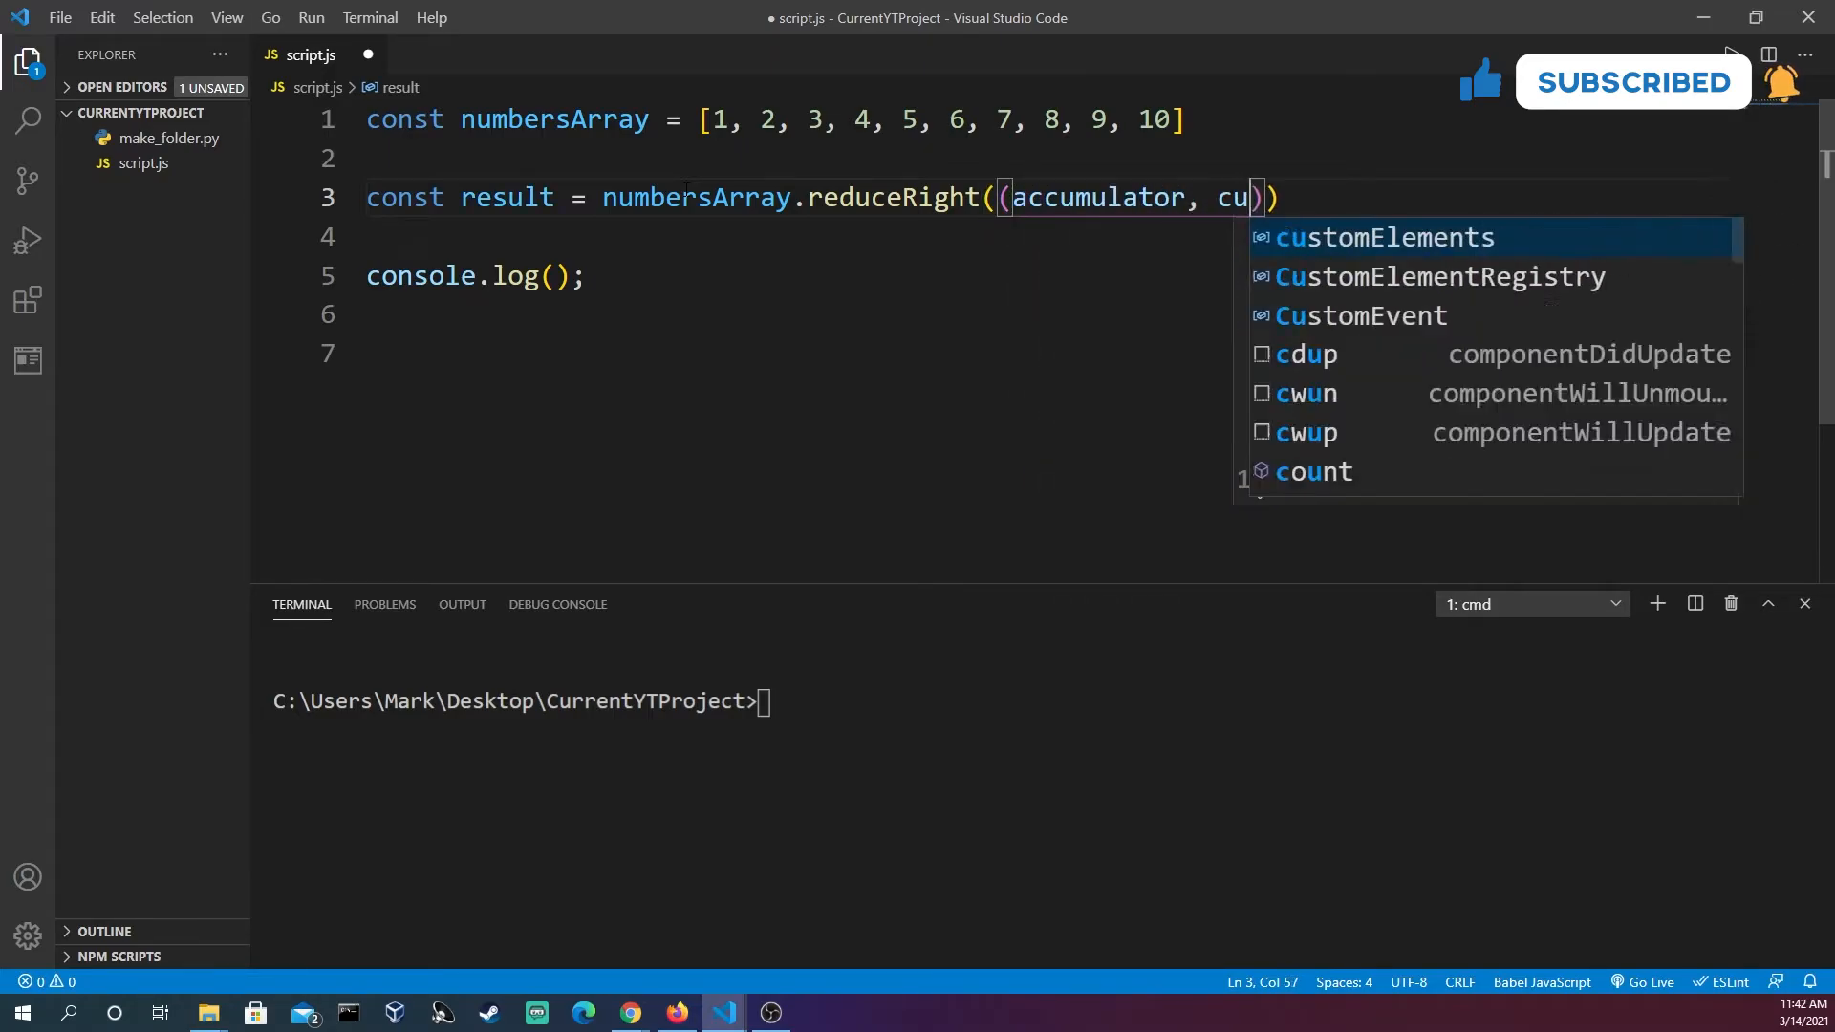
text(rrentValue)
click(1044, 237)
text(console.log()
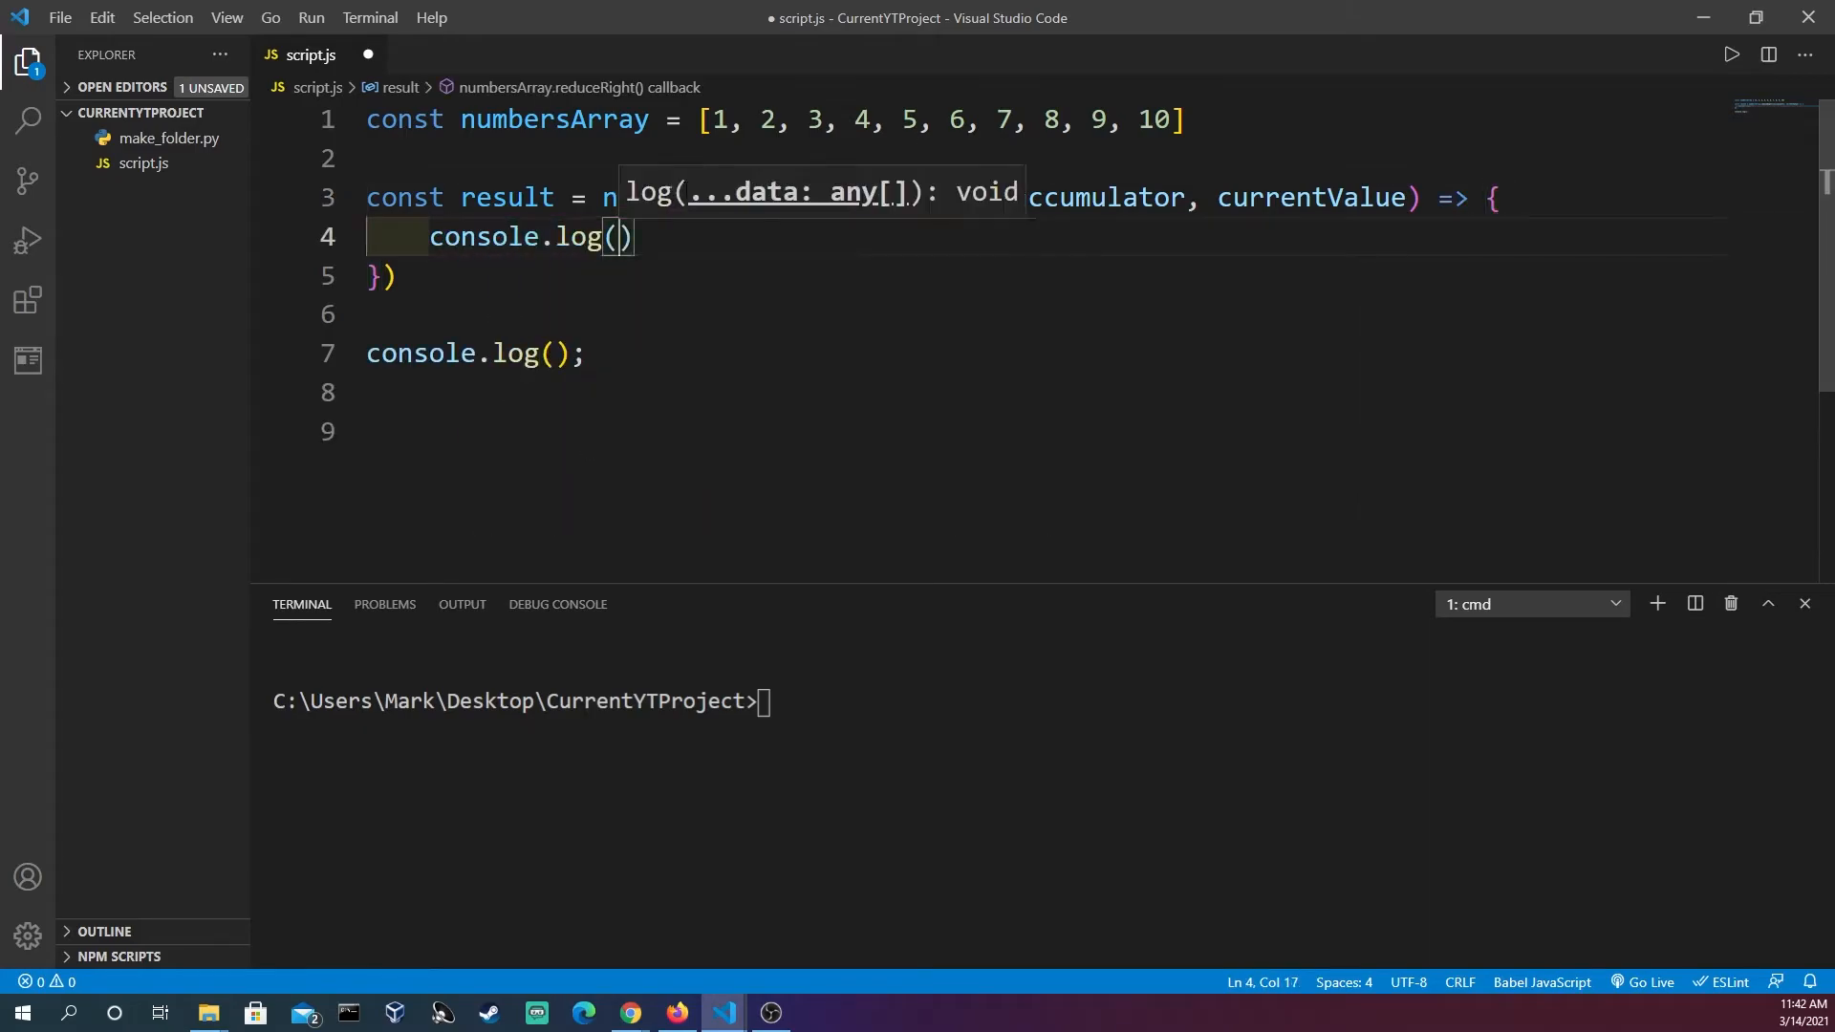
text(accumulator, currentValue))
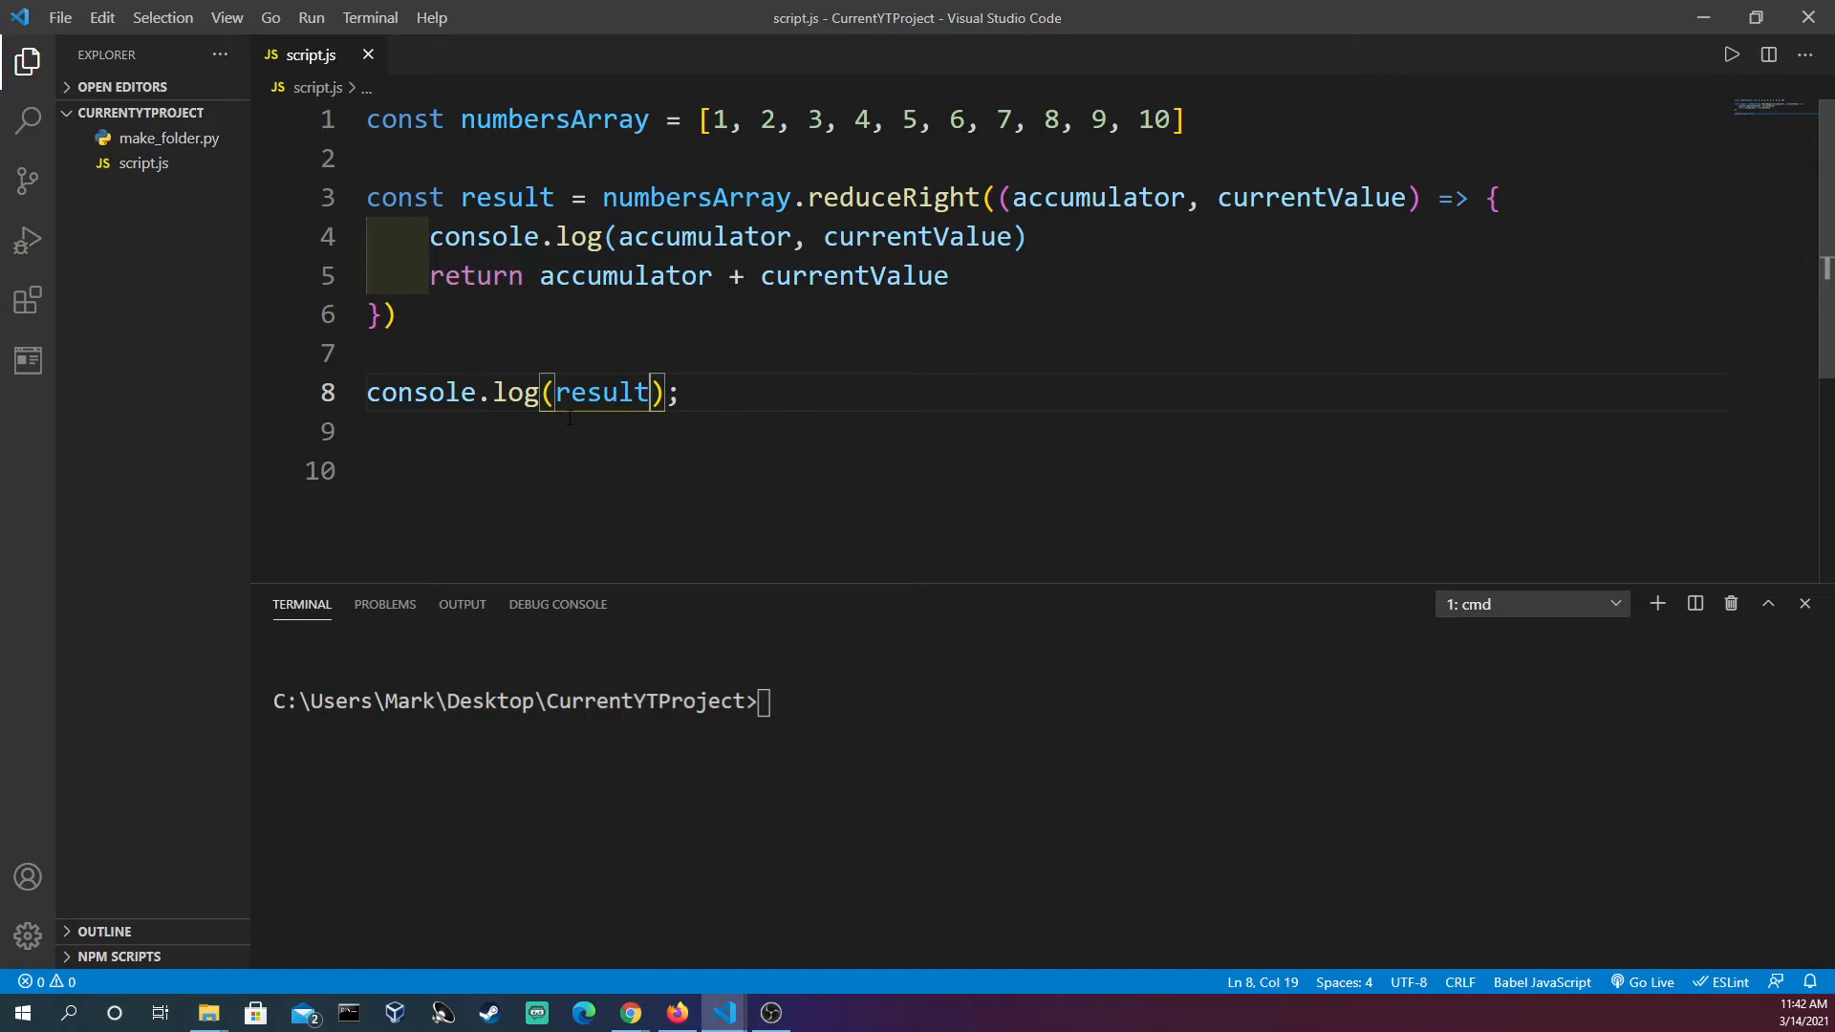
Step: Run node script.js so the terminal prints the accumulator steps ending at 55
text(n)
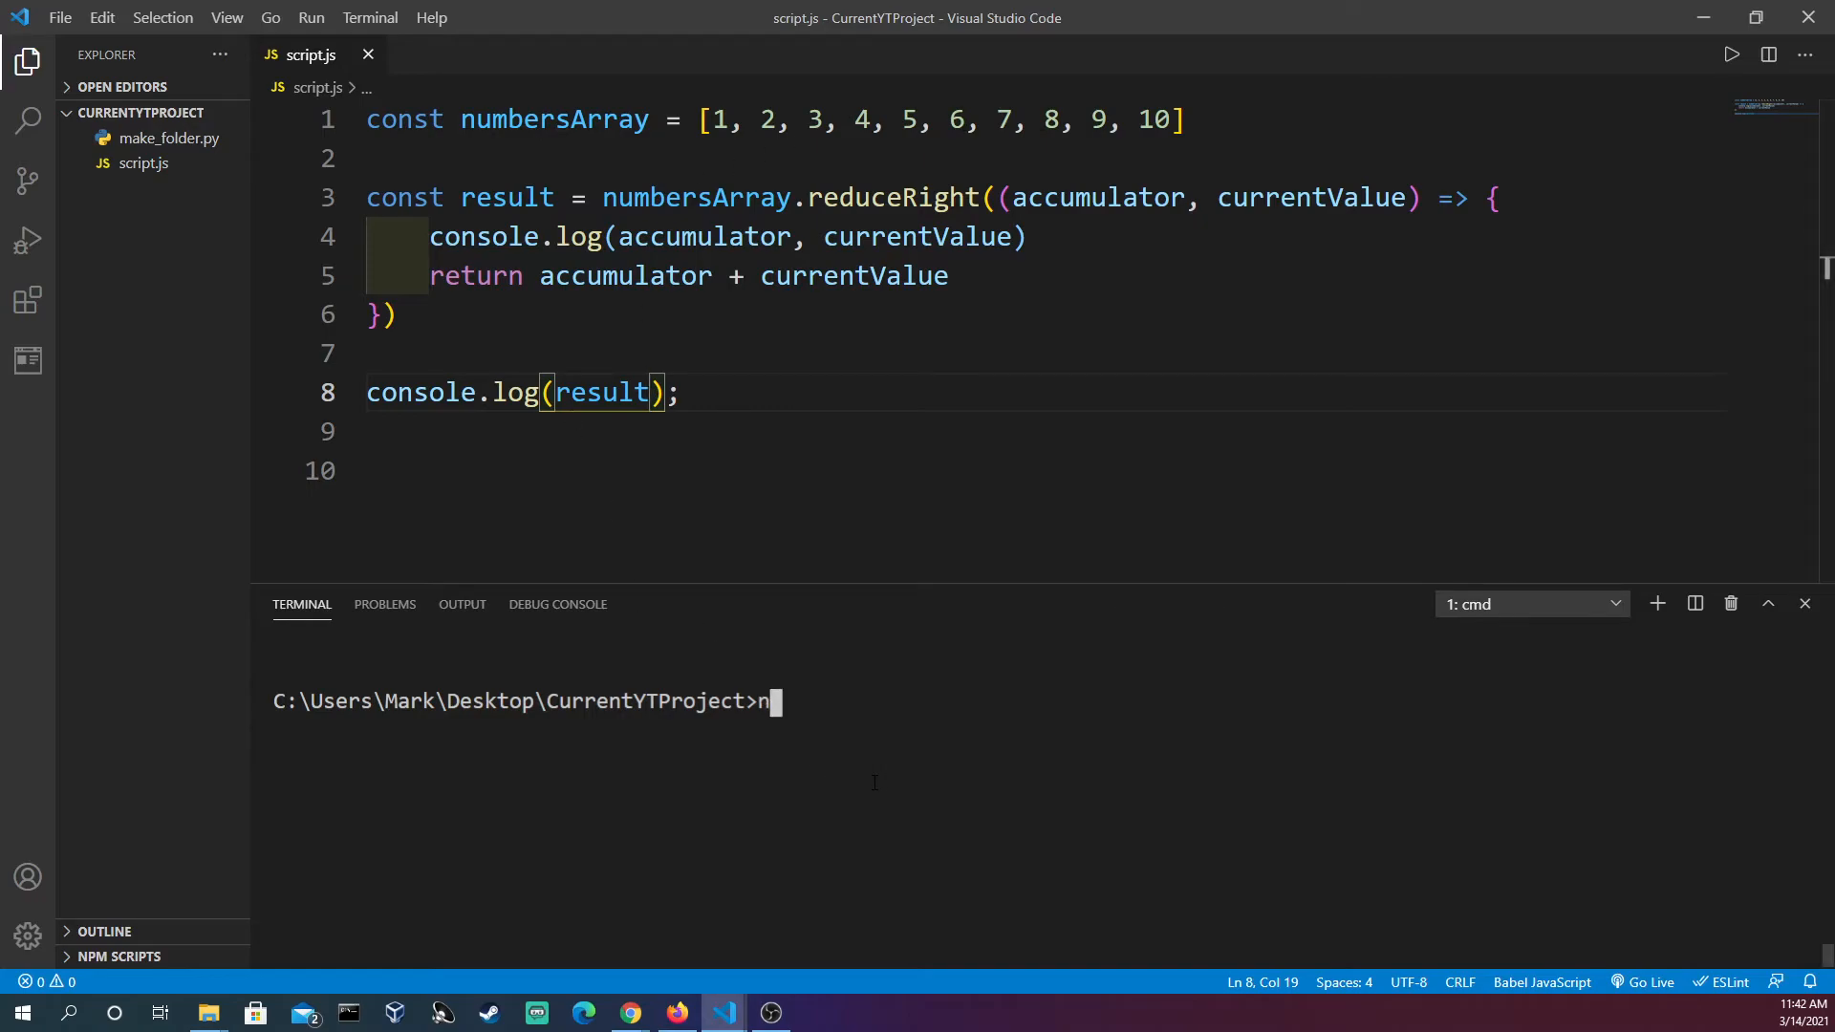
text(ode scr)
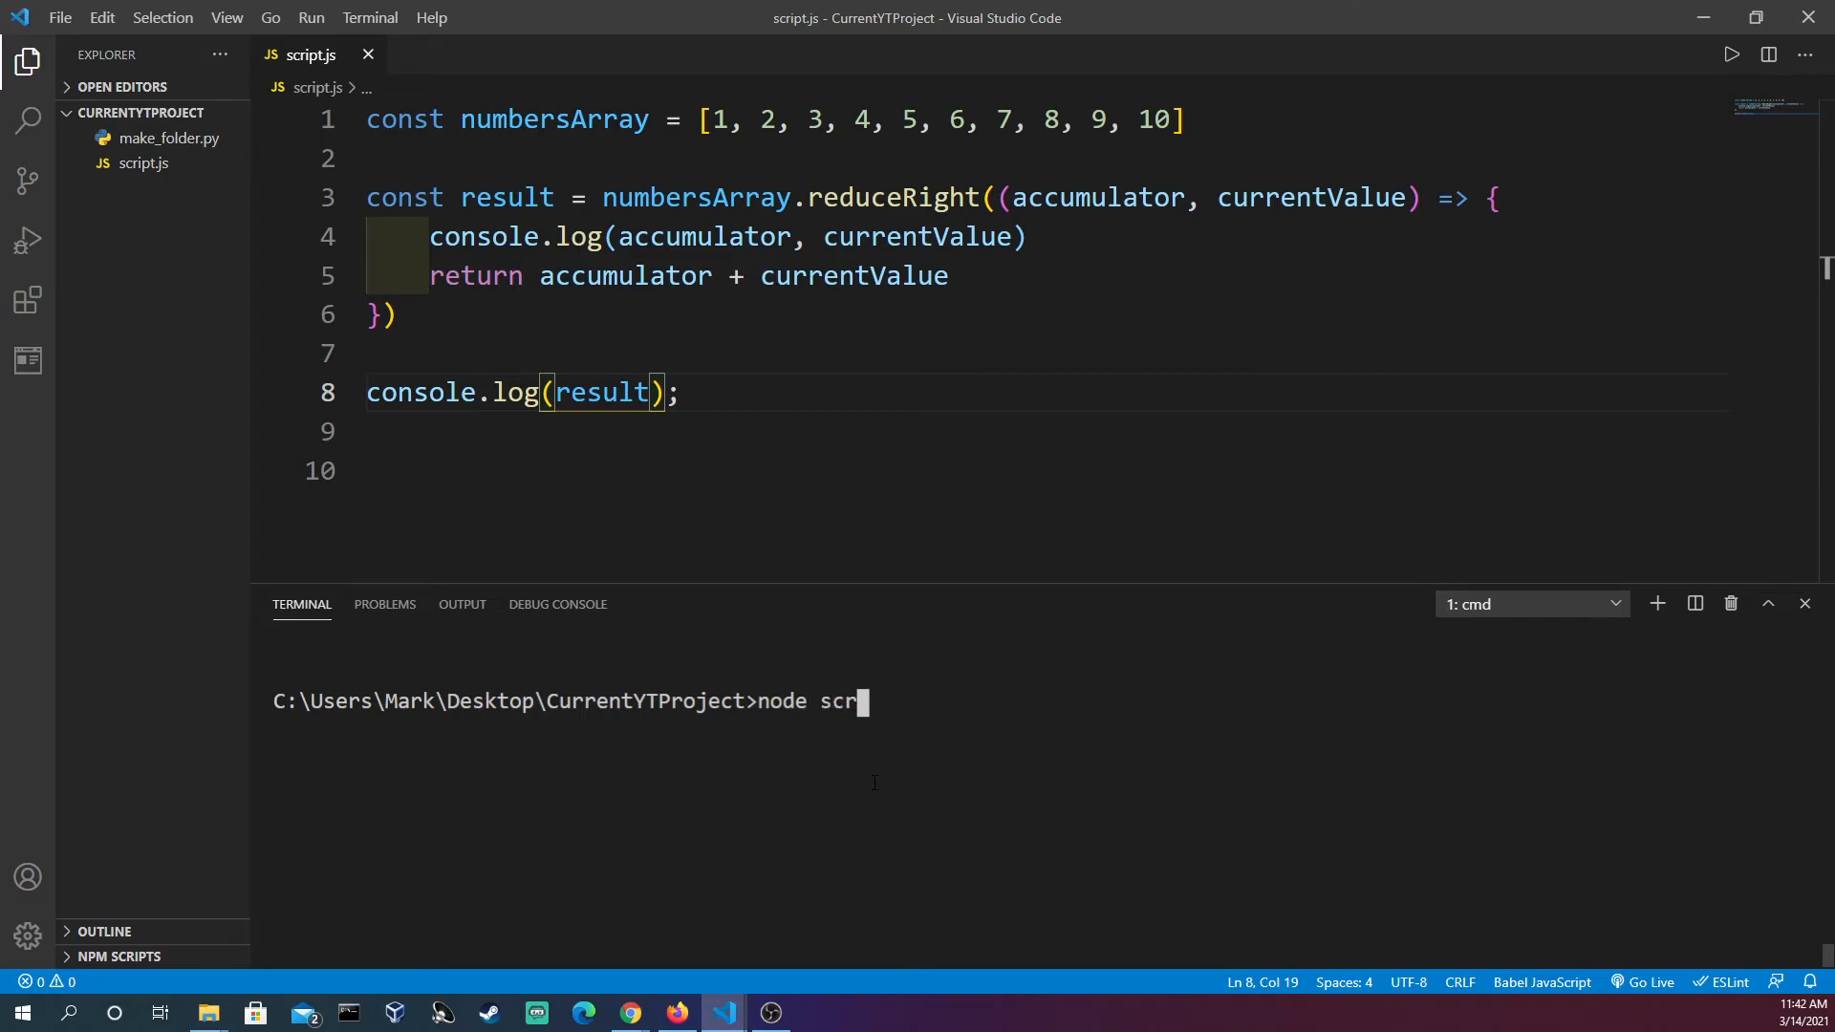
key(Enter)
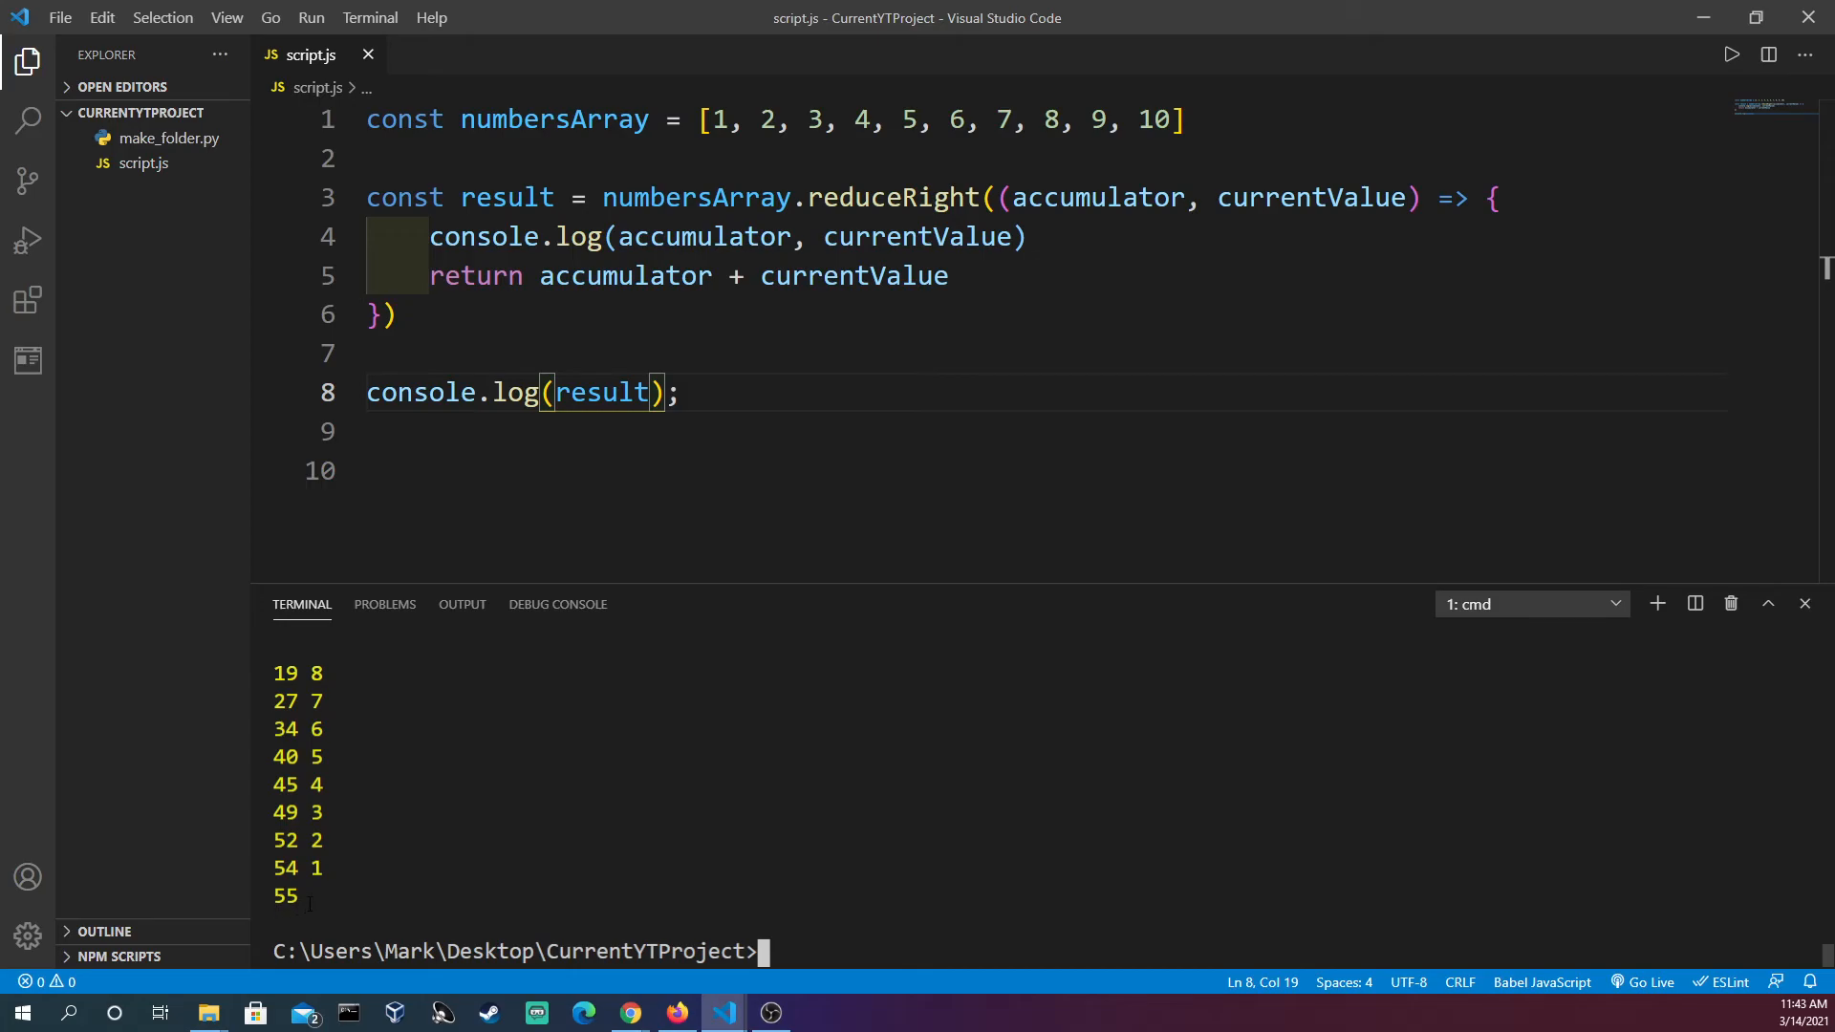
mouse_move(1017, 233)
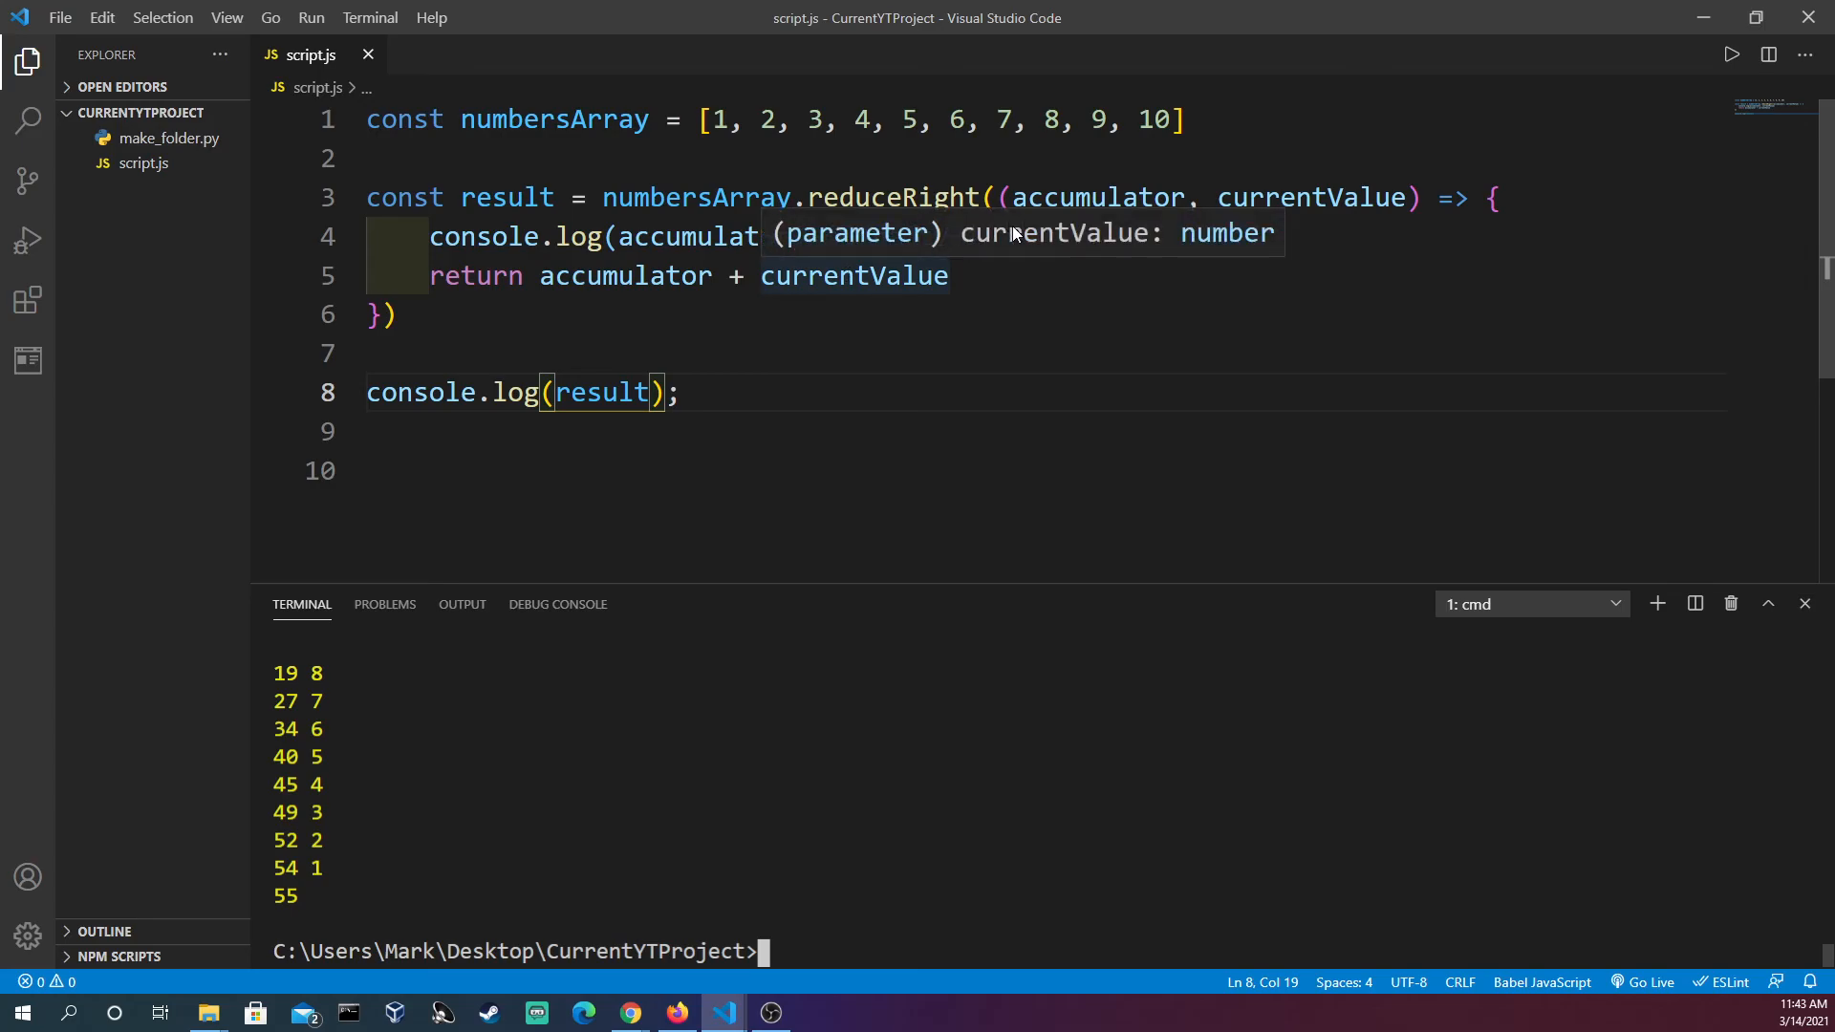